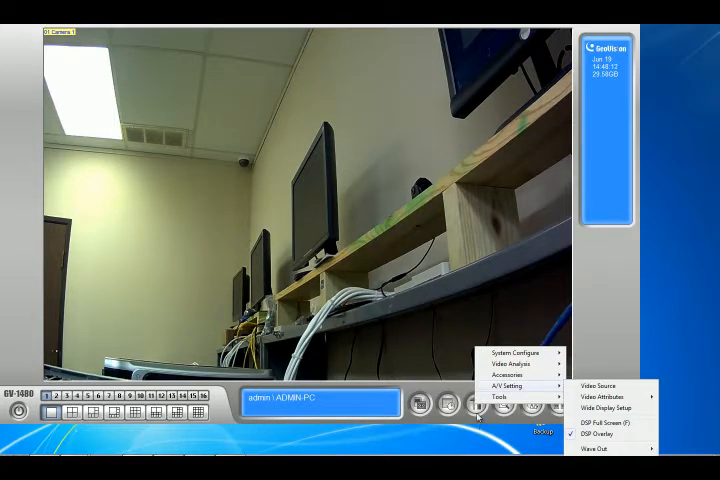
mouse_move(512, 375)
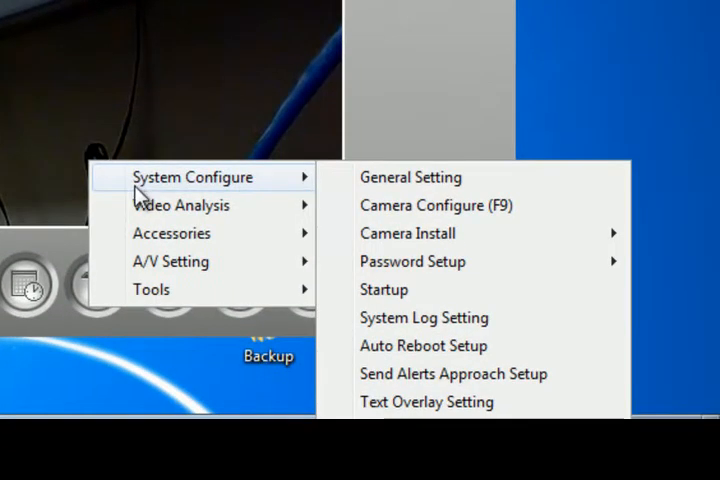
mouse_move(497, 273)
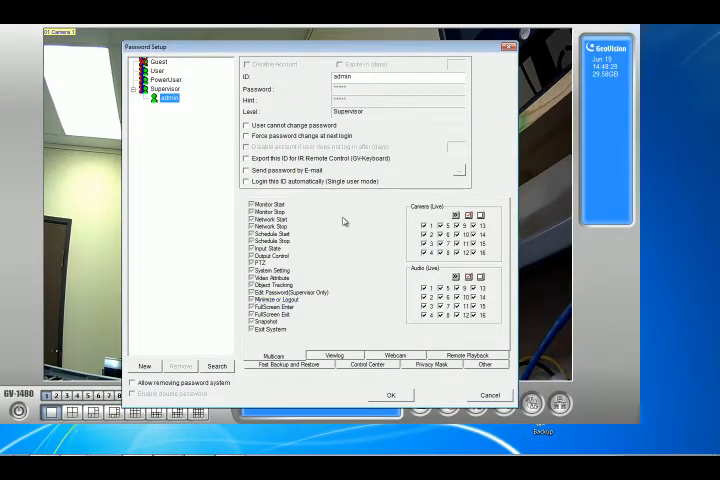
mouse_move(330, 190)
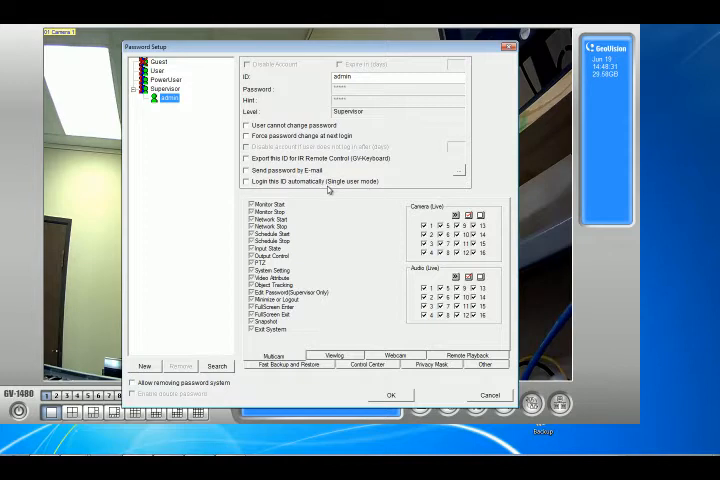
mouse_move(330, 188)
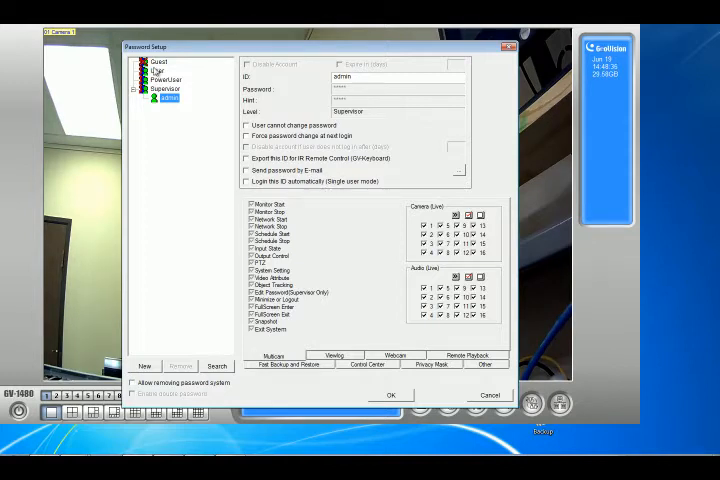
- Select the User group in the account tree to show its default permissions
right_click(161, 63)
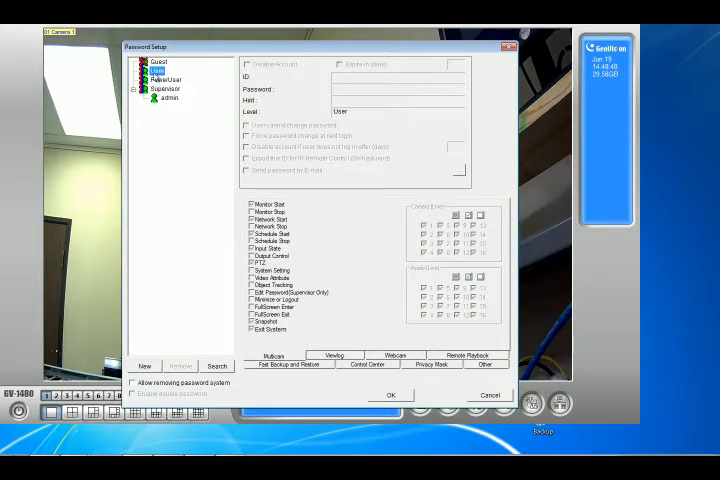
- Add a new account with ID user1, hint 'password', and User access level
right_click(160, 75)
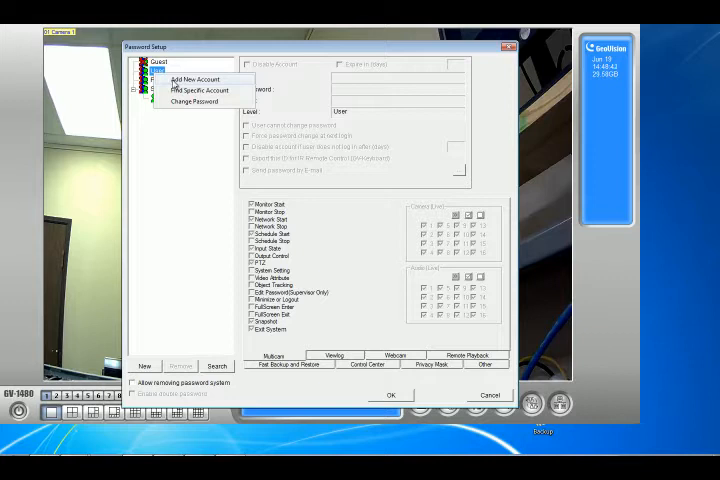
left_click(190, 79)
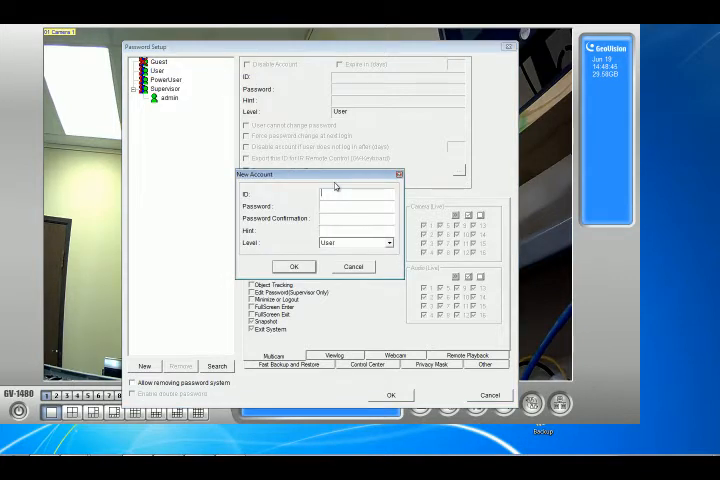
type("user1")
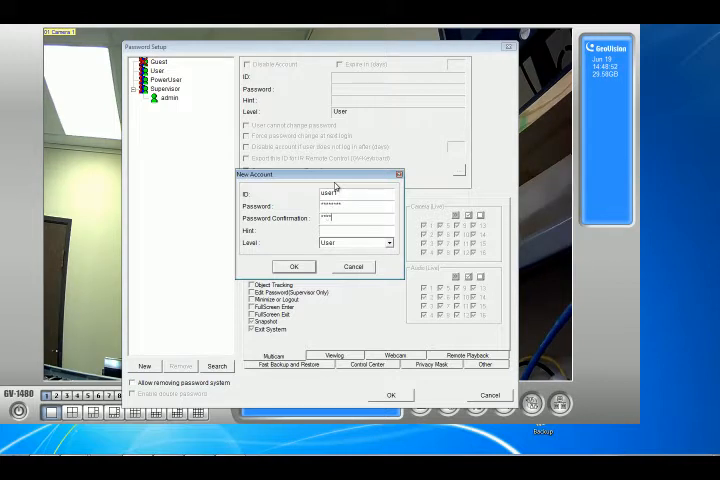
type("password")
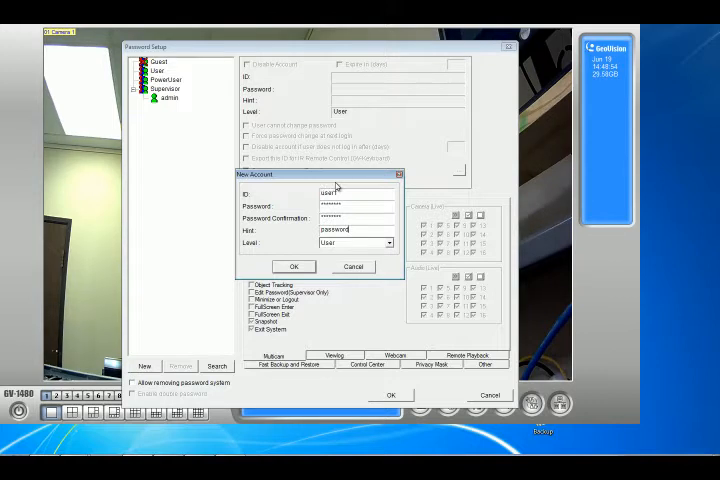
left_click(389, 243)
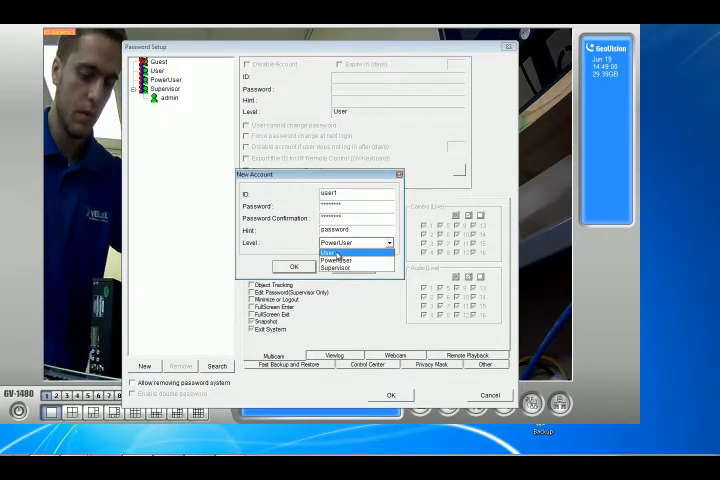
left_click(340, 254)
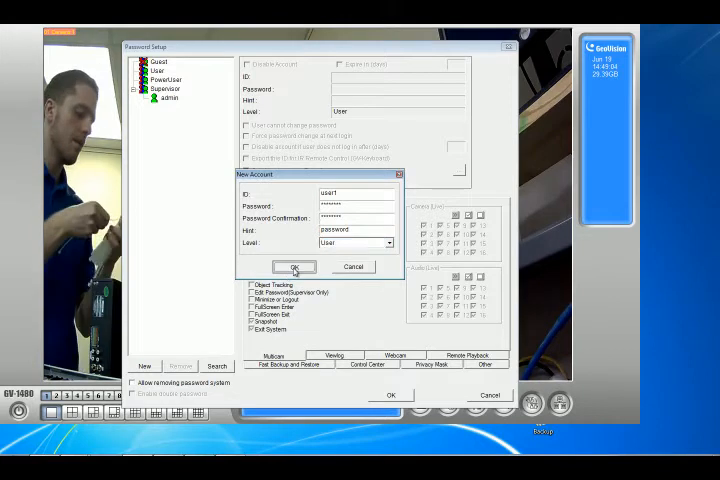
- Confirm the New Account dialog so user1 appears under the User group
left_click(293, 267)
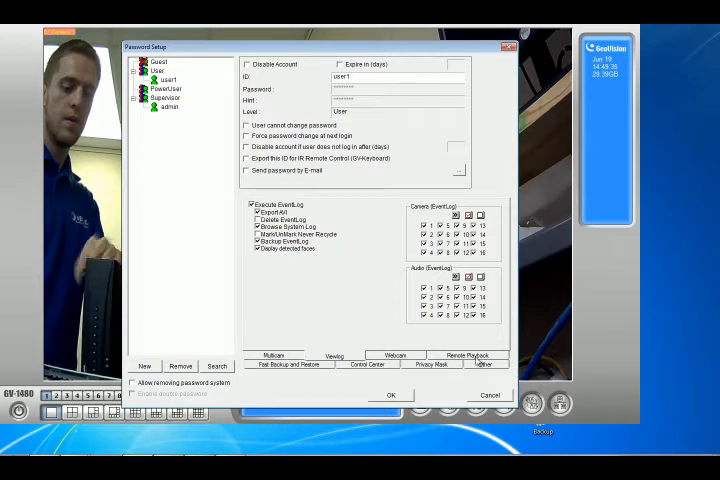
- Switch to another permission tab to review user1's live-view permissions
left_click(467, 355)
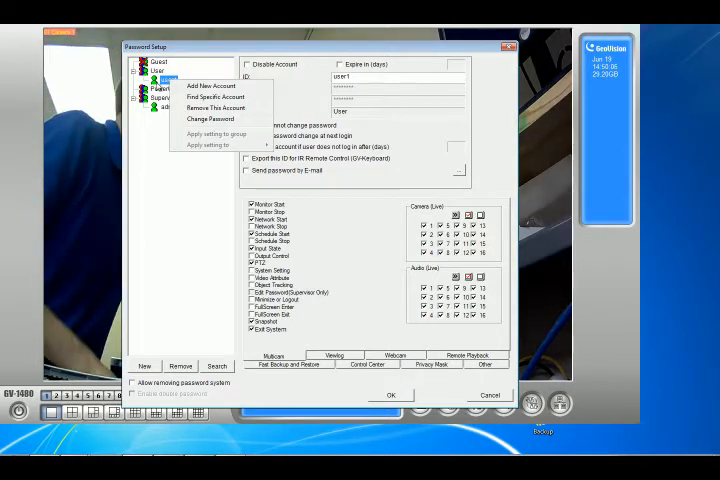
- Remove the user1 account and confirm the deletion
left_click(215, 108)
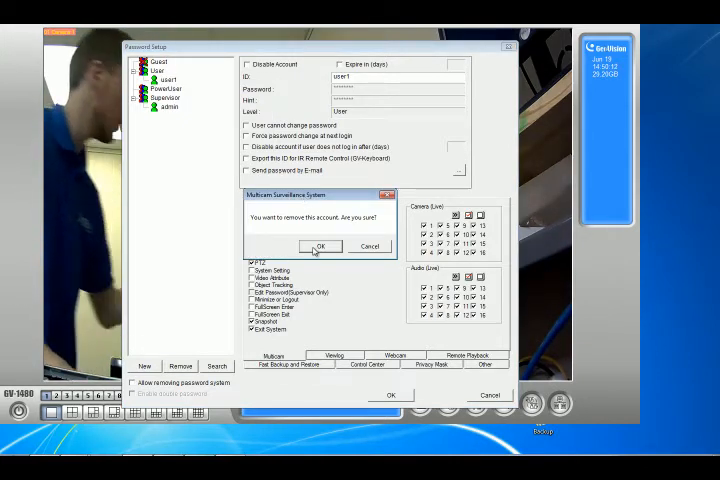
left_click(320, 247)
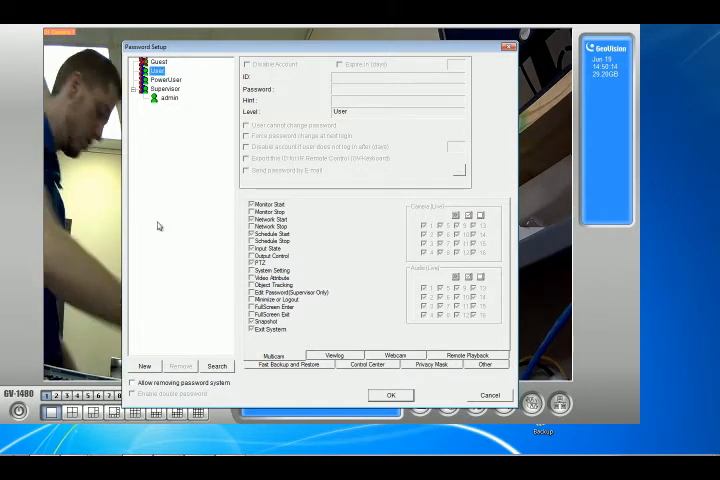